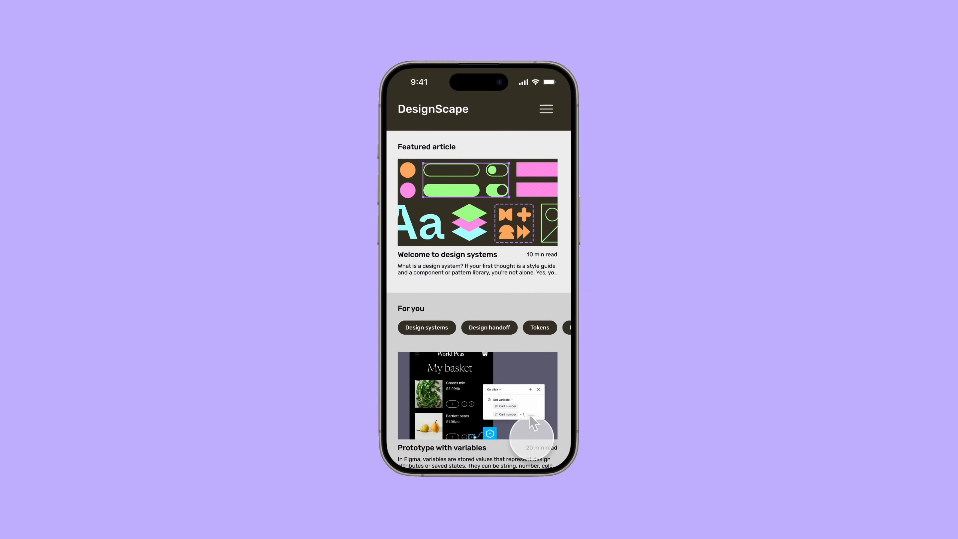
Scroll down through the page to reach the Scroll to Playground community file.
scroll("down", 3)
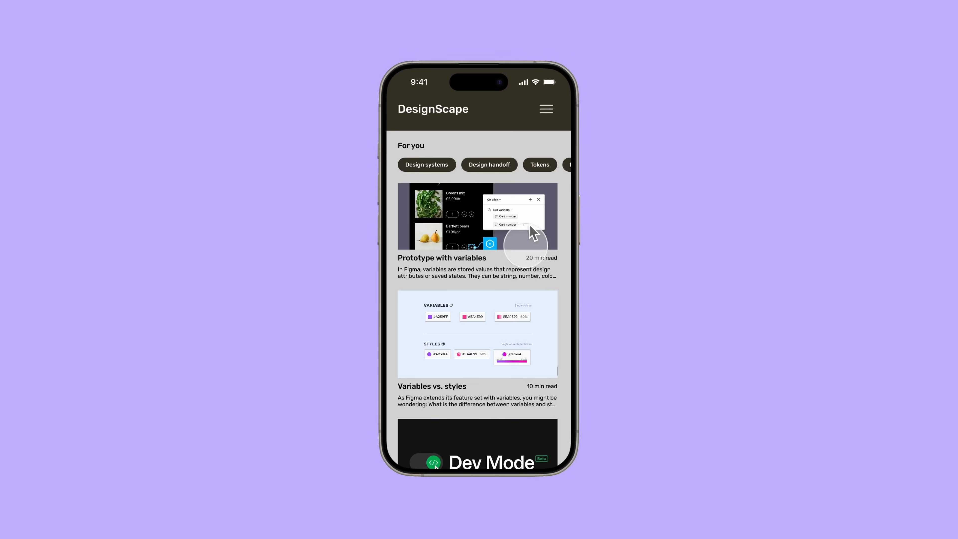
scroll("down", 3)
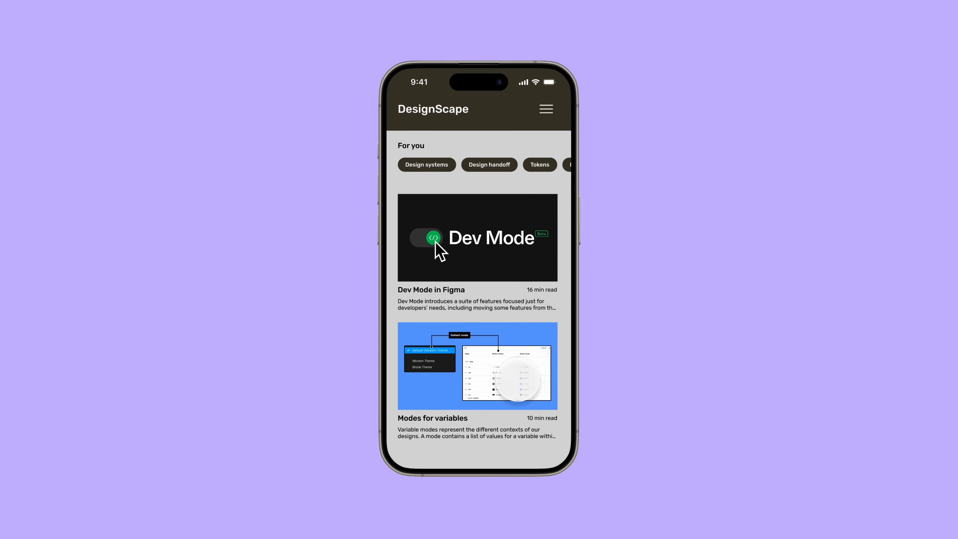
scroll("down", 3)
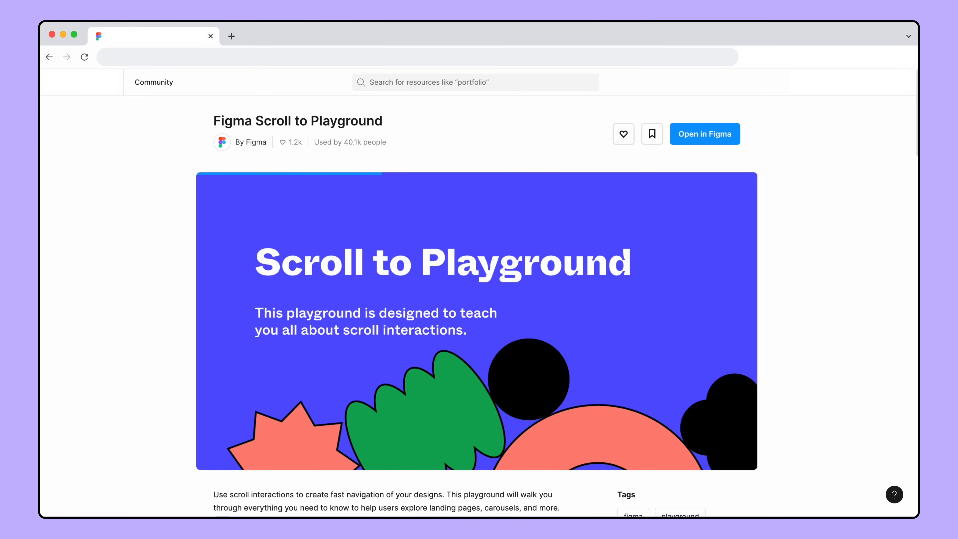
Open the playground file in the editor and zoom out to the full blog frame.
left_click(704, 133)
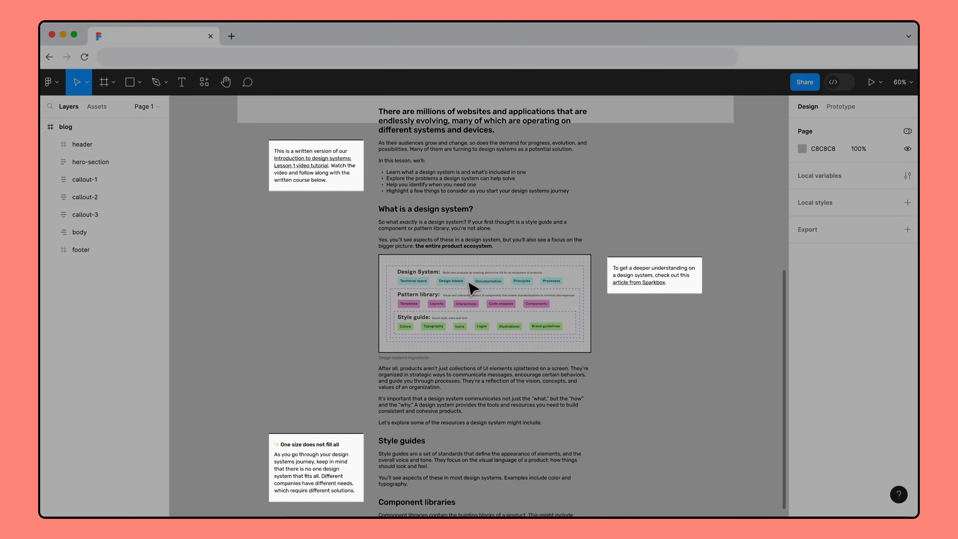
left_click(654, 275)
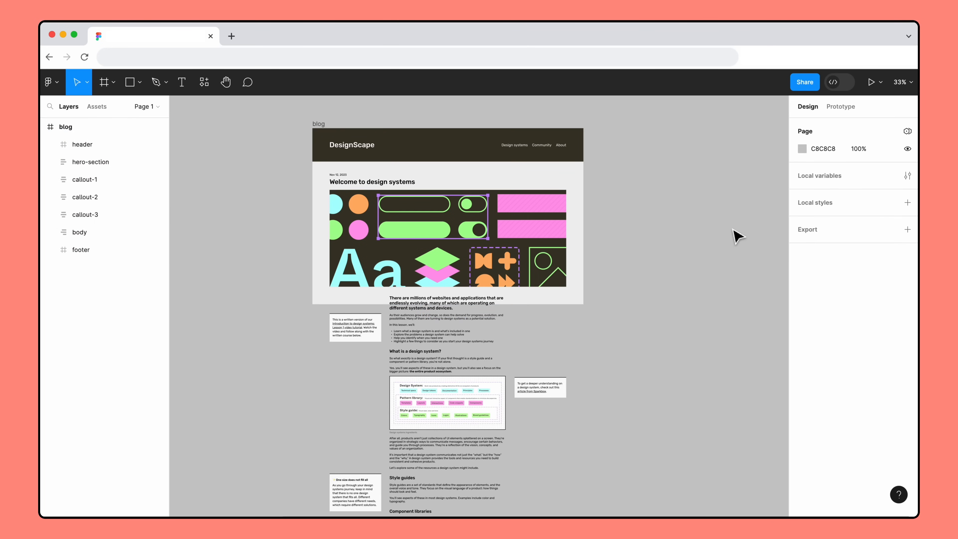
Select the blog frame and set its scroll Overflow to Vertical.
left_click(319, 124)
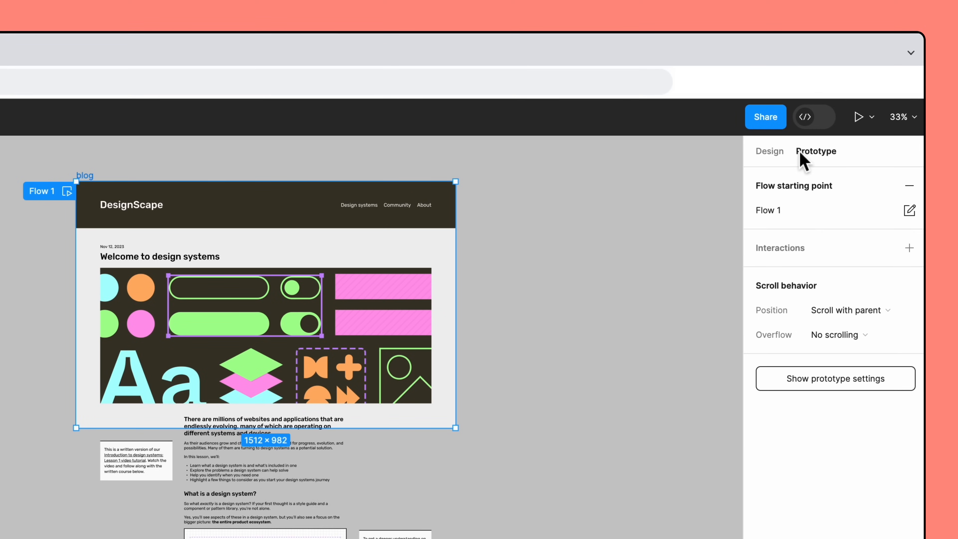
mouse_move(853, 280)
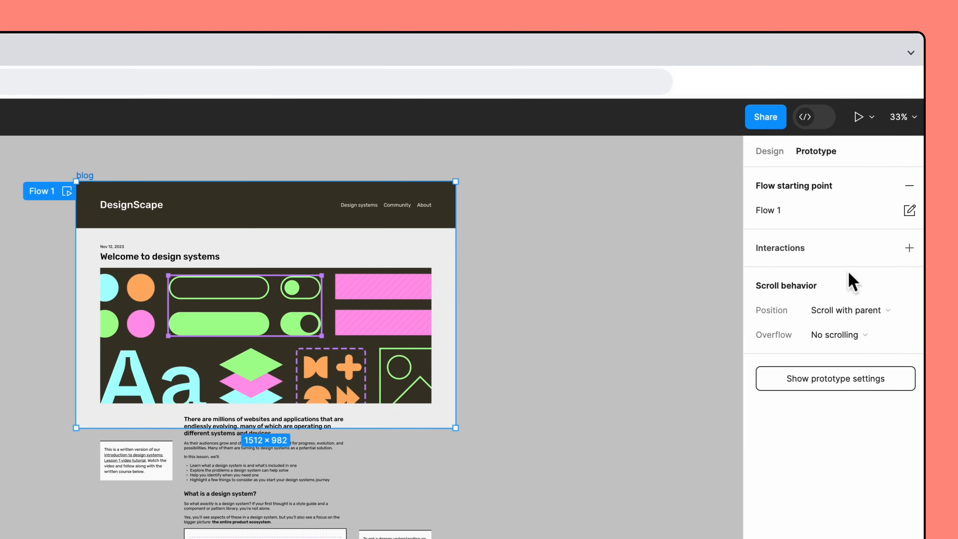
left_click(839, 334)
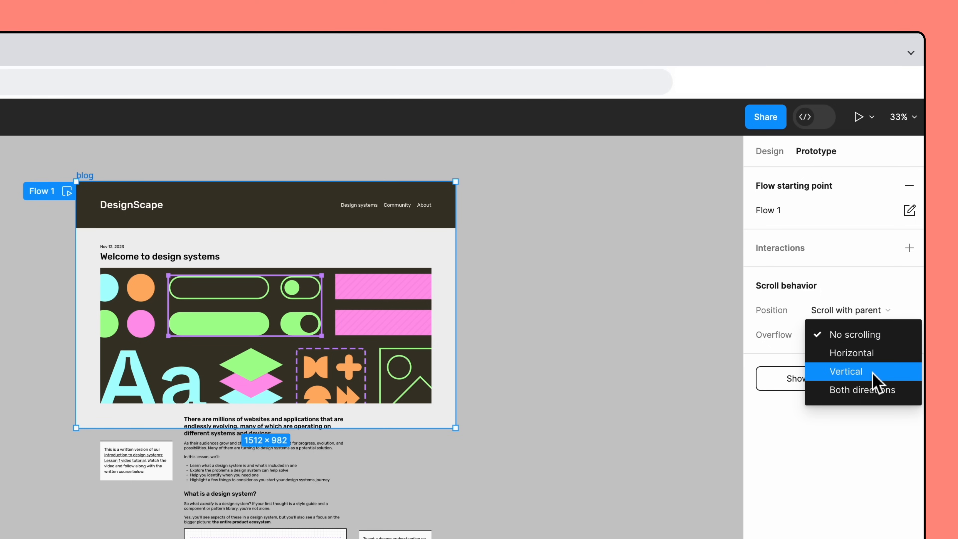
left_click(846, 372)
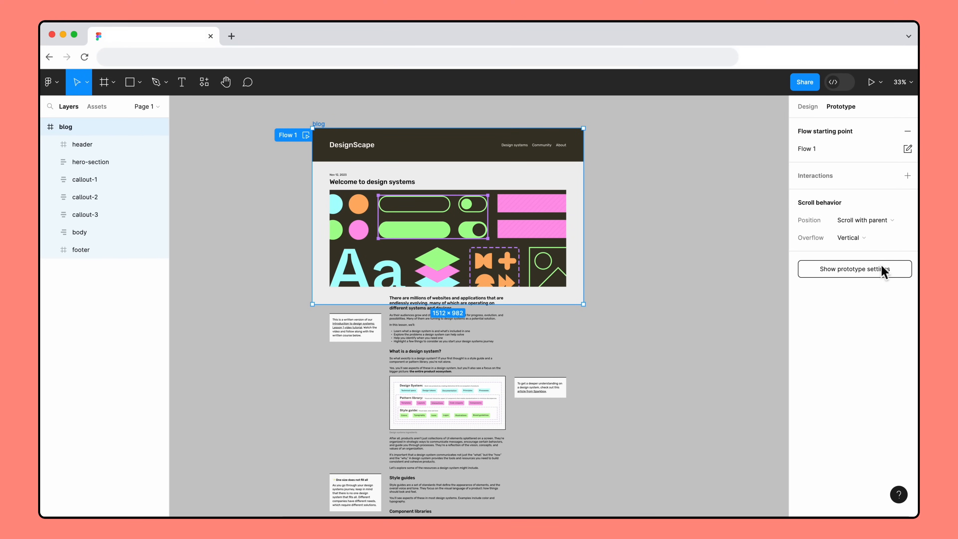
mouse_move(790, 260)
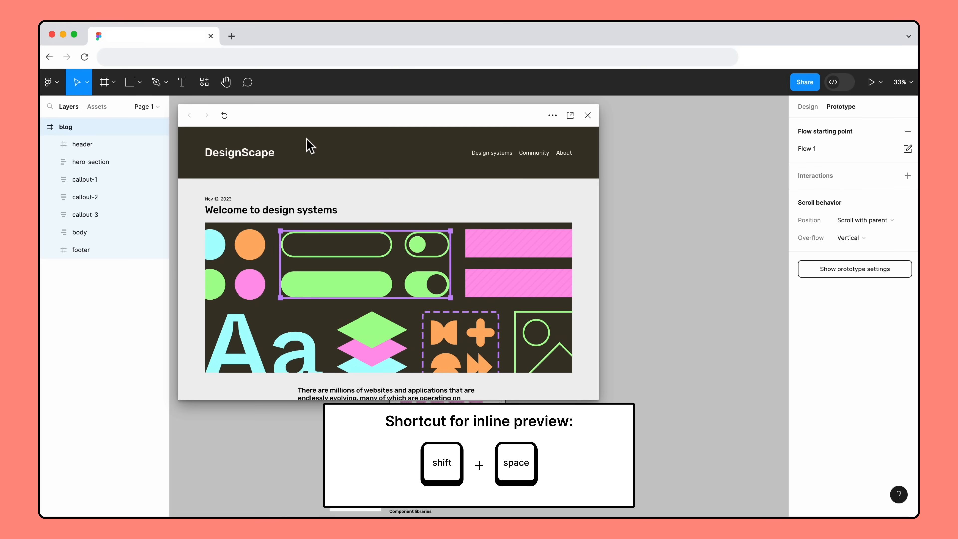
Scroll the inline preview down through the article to the footer.
scroll("down", 3)
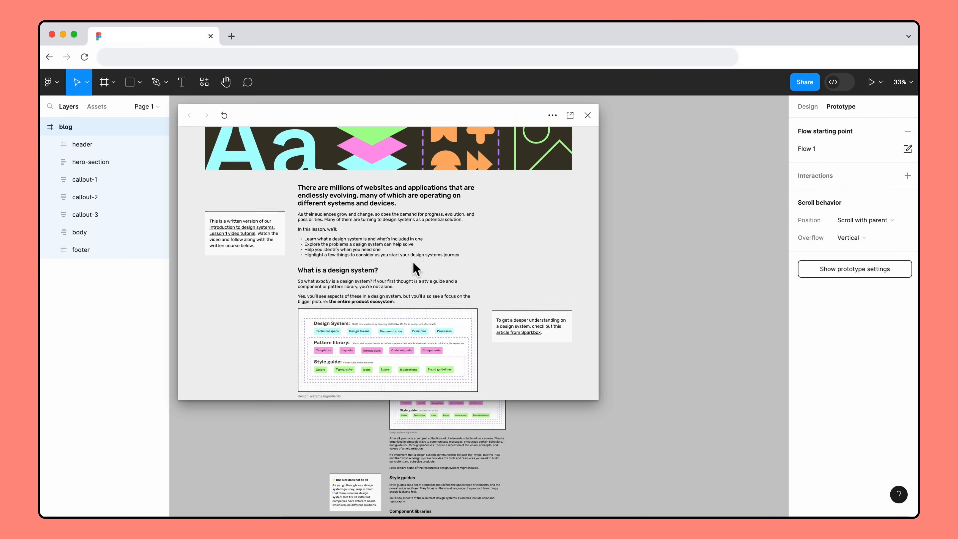
scroll("down", 3)
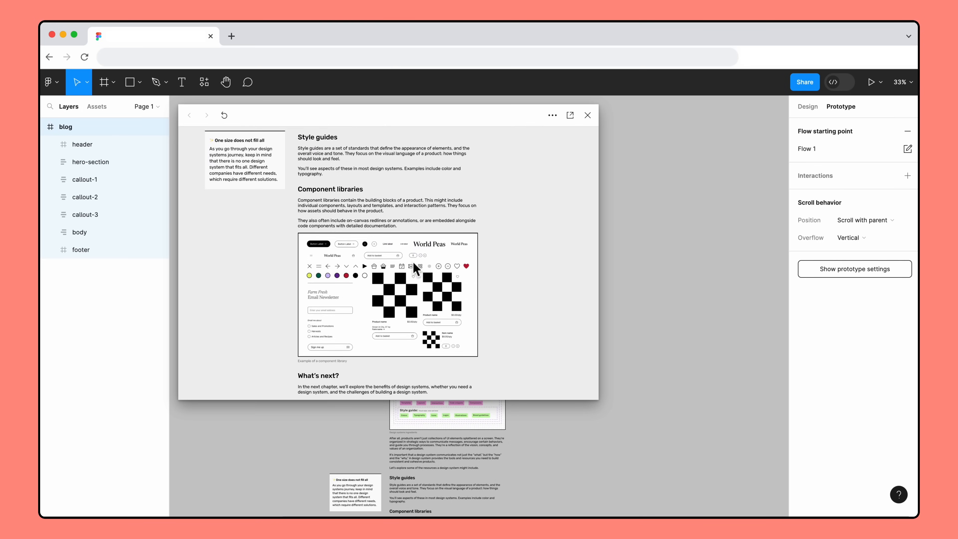
scroll("down", 3)
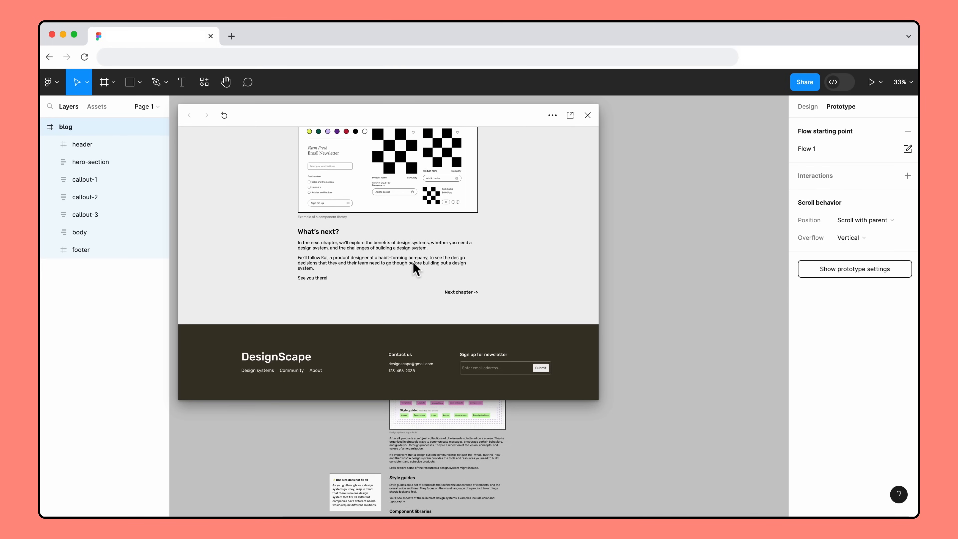
scroll("down", 3)
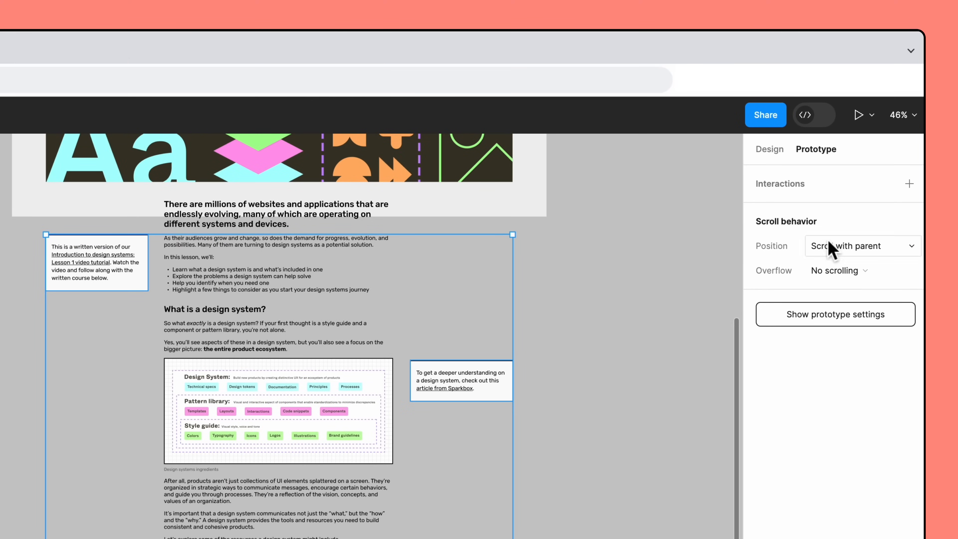
Set the callouts' scroll Position to Sticky (stop at top edge).
left_click(862, 245)
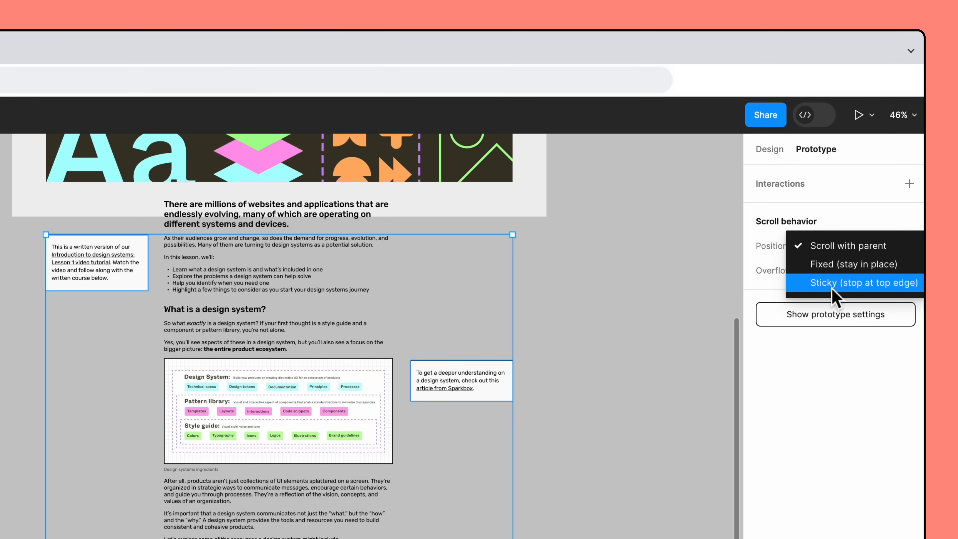
left_click(854, 282)
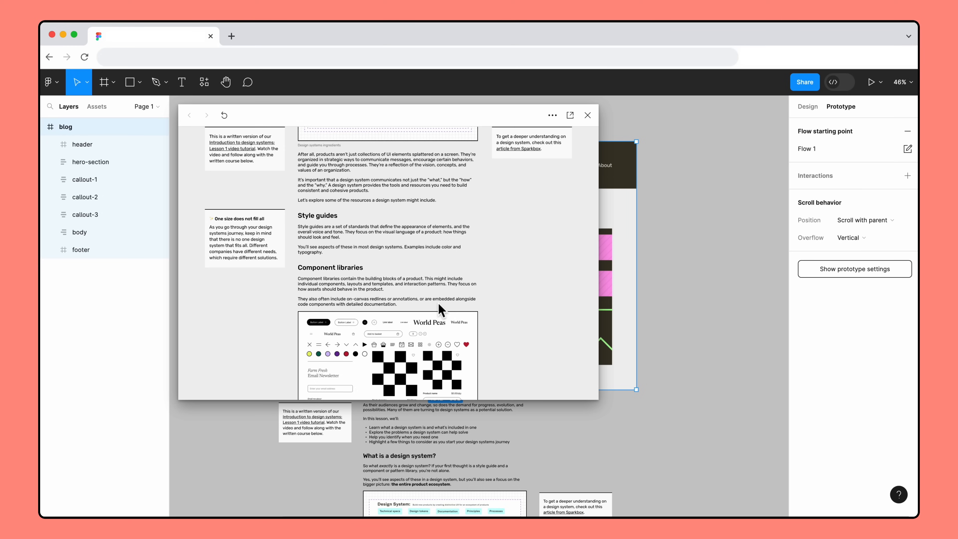
mouse_move(588, 115)
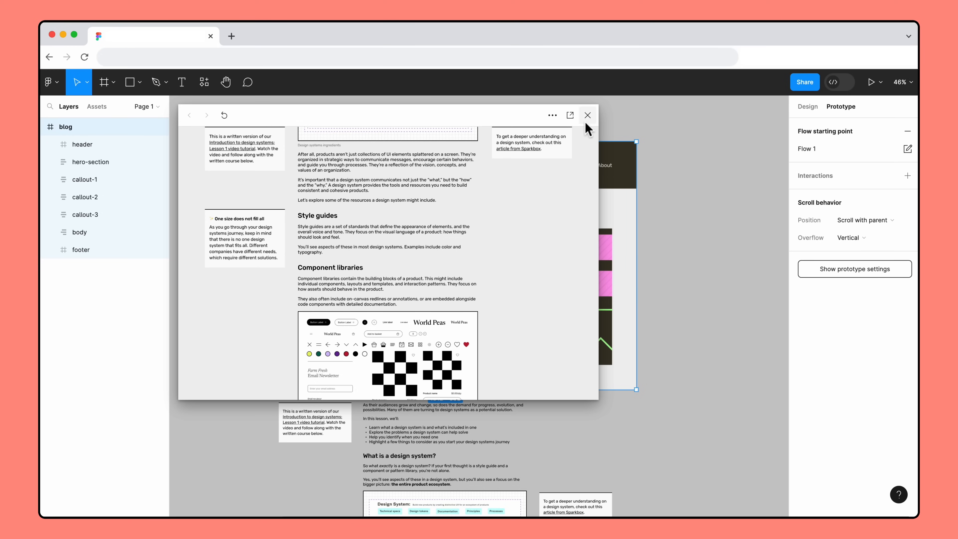
left_click(587, 115)
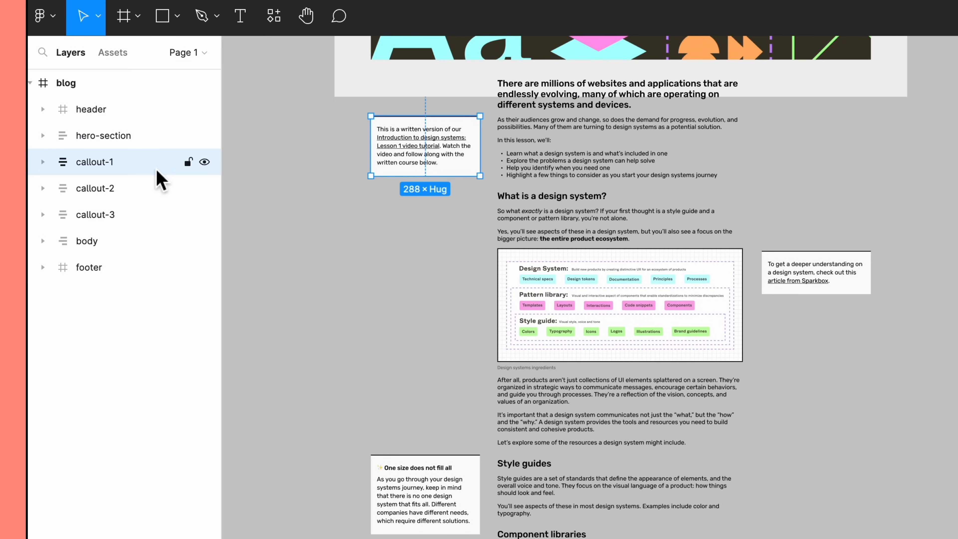
Drag callout-3 above callout-1 in the Layers panel, then reselect the blog frame.
left_click(95, 215)
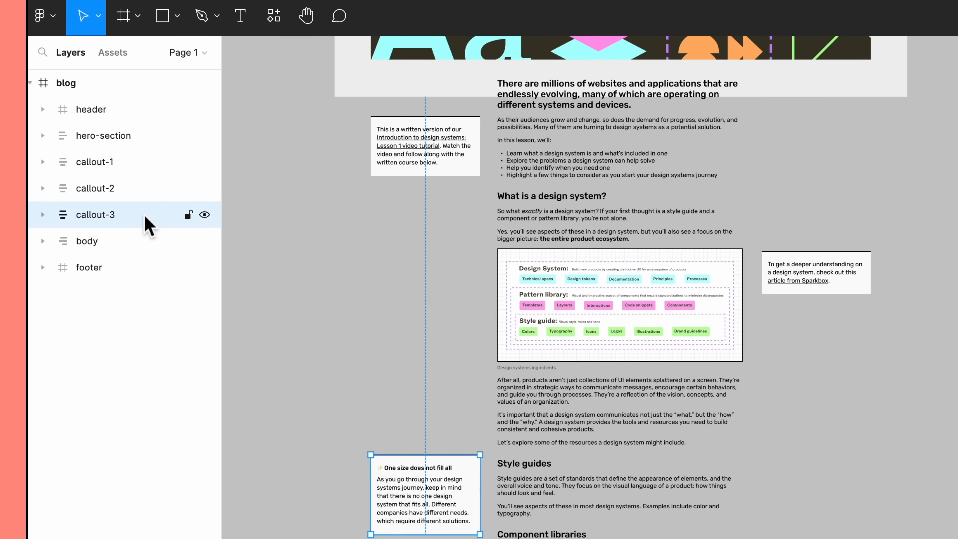
left_click(95, 162)
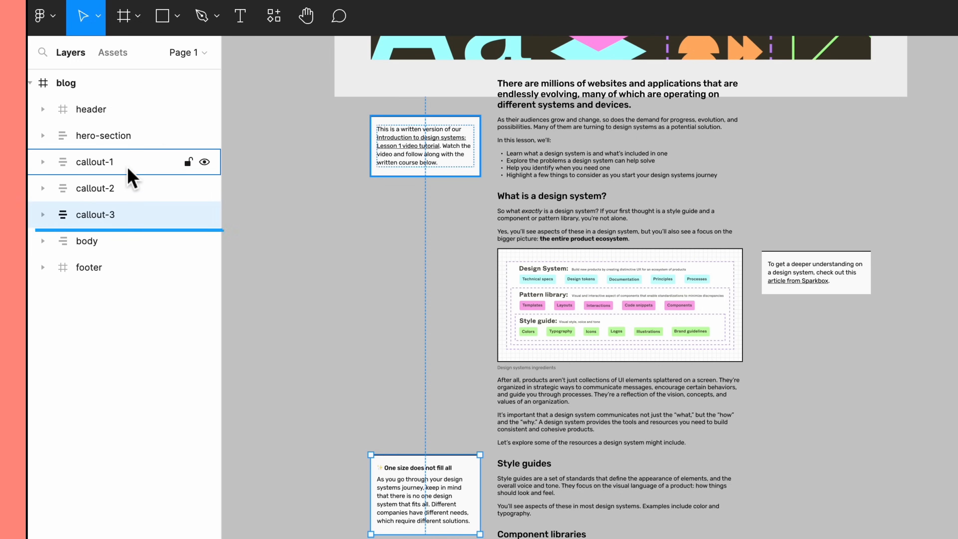
left_click(95, 214)
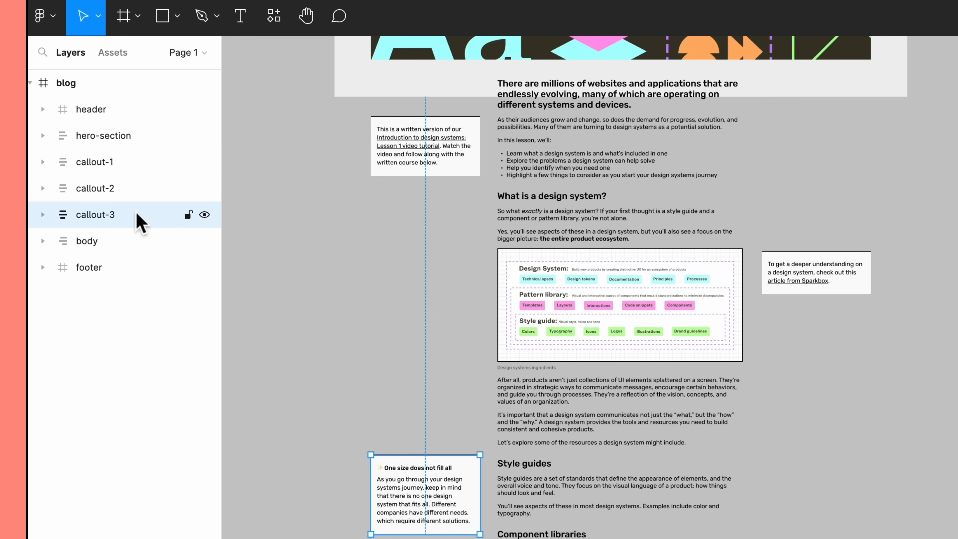
left_click_drag(94, 214, 95, 161)
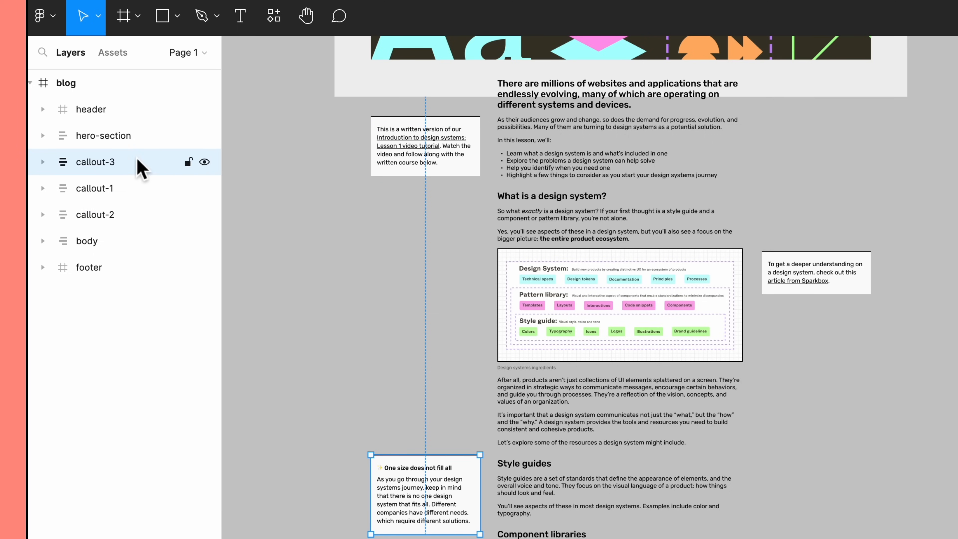
left_click(66, 82)
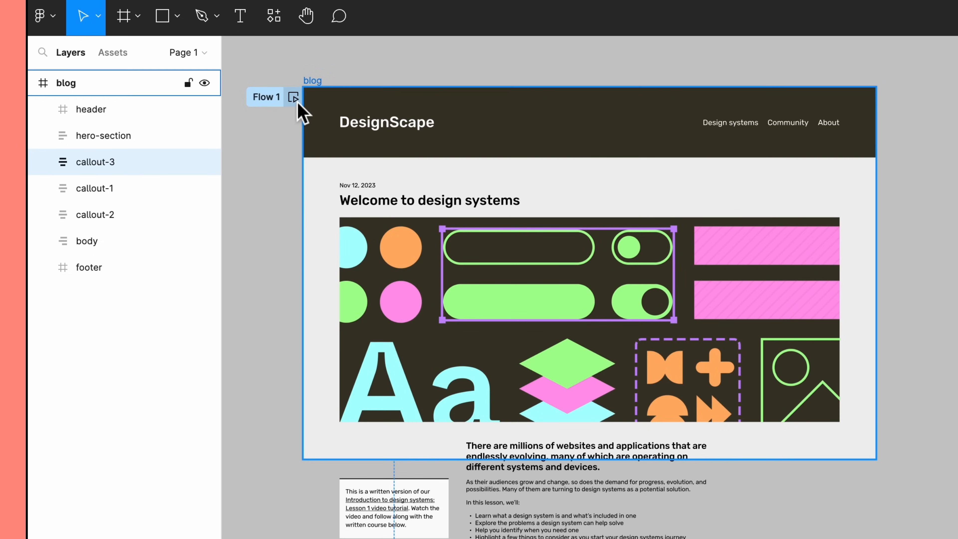
Play Flow 1 and scroll until the second sticky callout slides over the first.
left_click(294, 97)
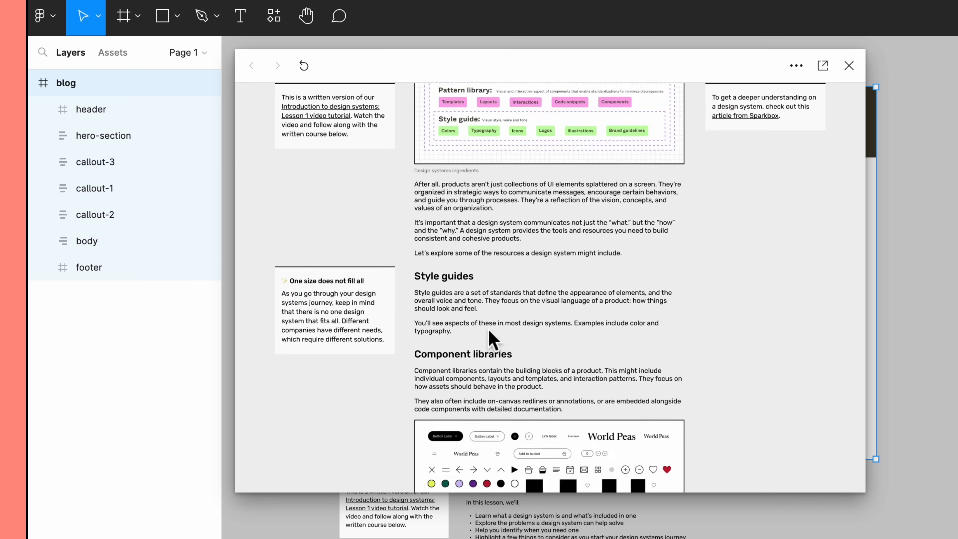
scroll("down", 3)
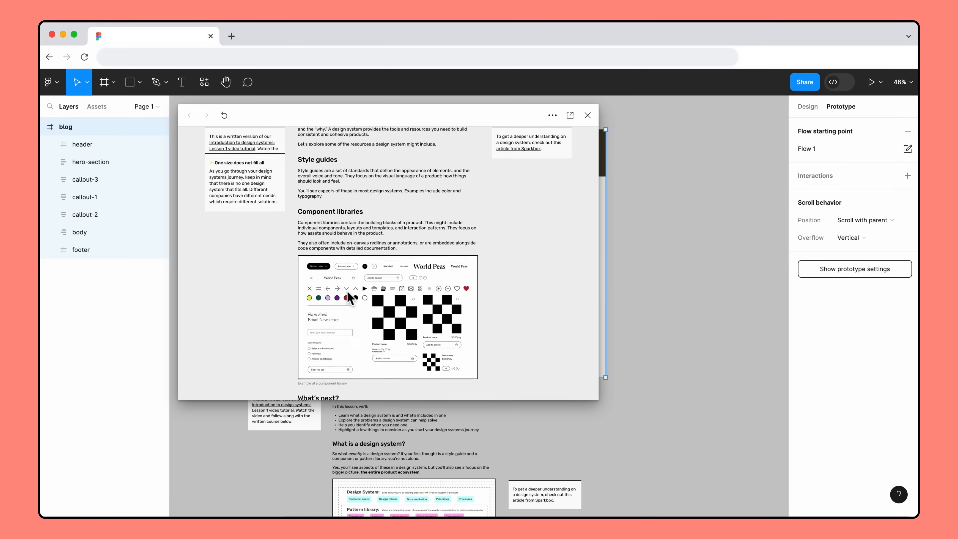
scroll("down", 3)
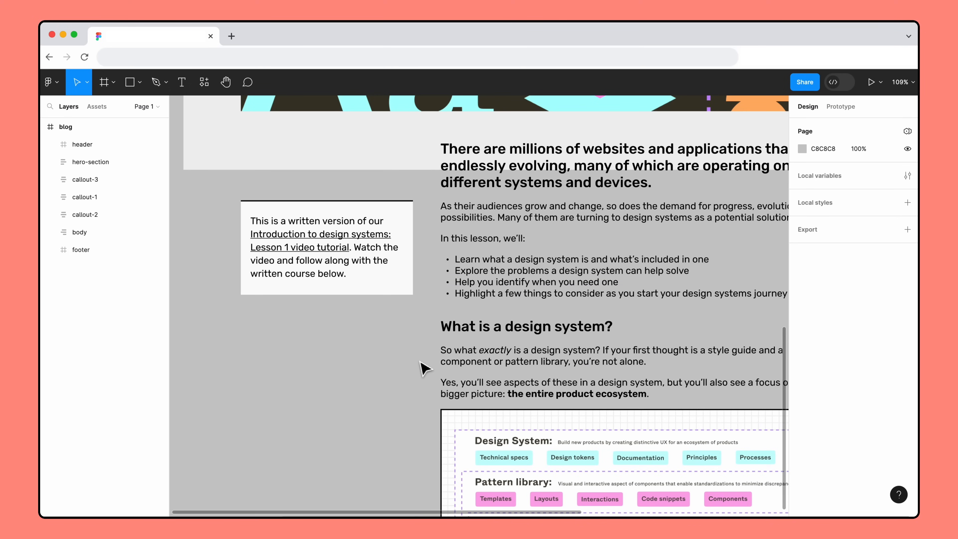
Frame callout-1 via Frame selection and rename the new frame 'sticky-offset'.
right_click(326, 248)
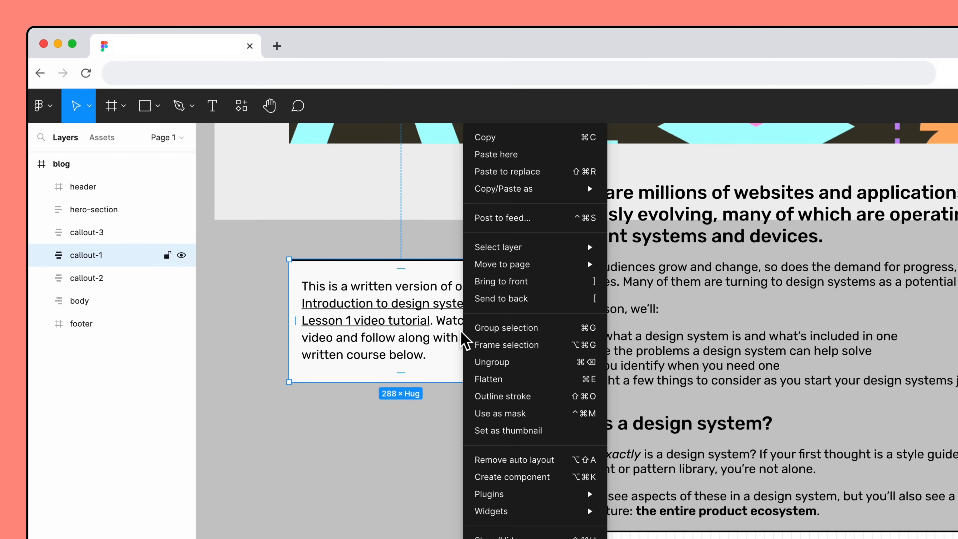
mouse_move(547, 359)
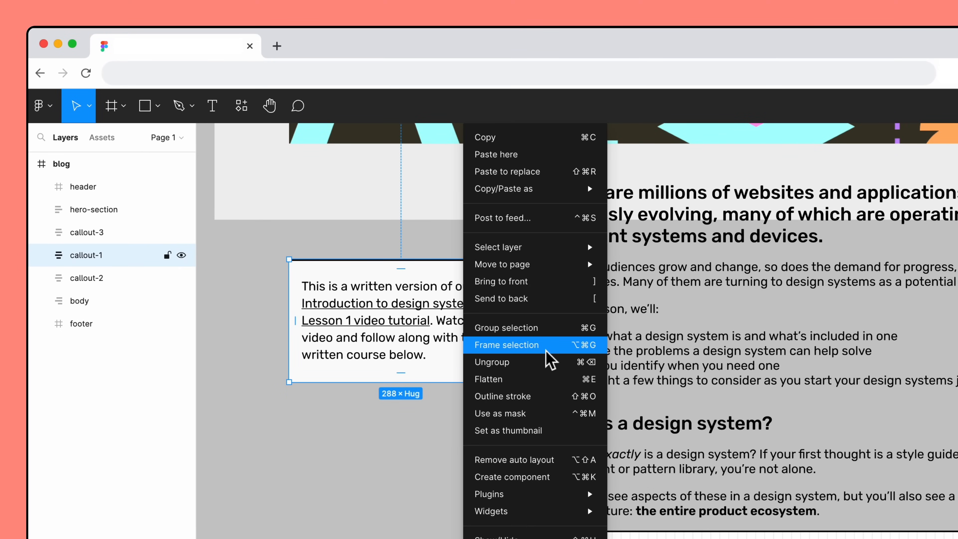
left_click(506, 344)
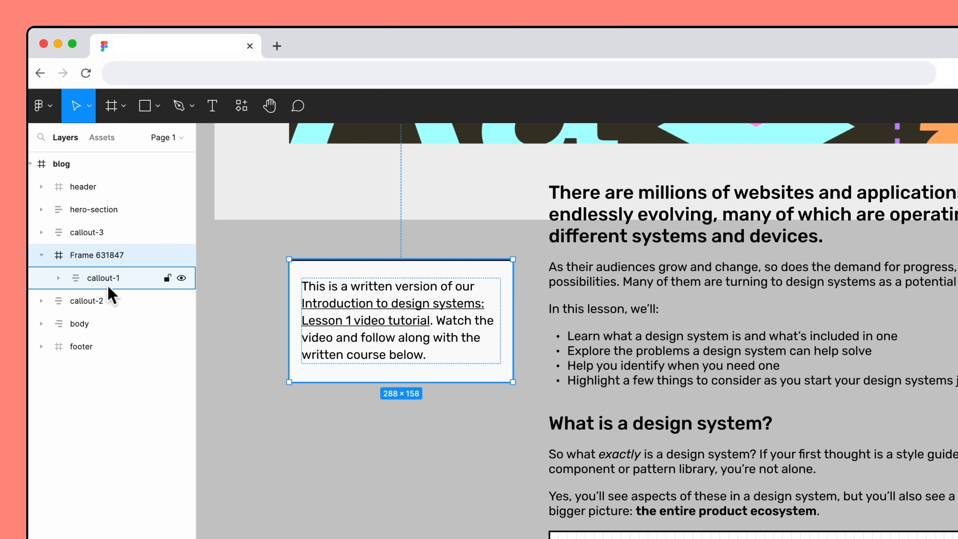
double_click(96, 255)
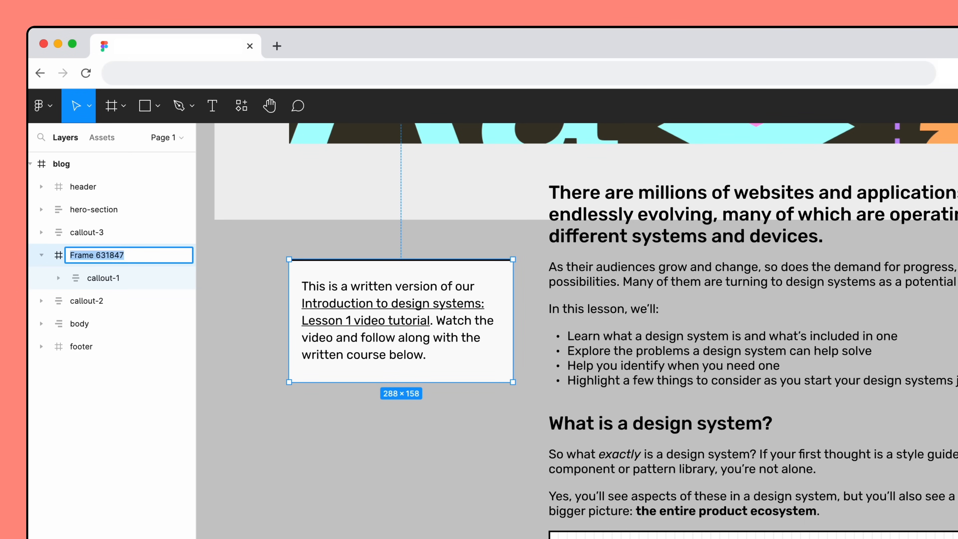
type("sticky-offset")
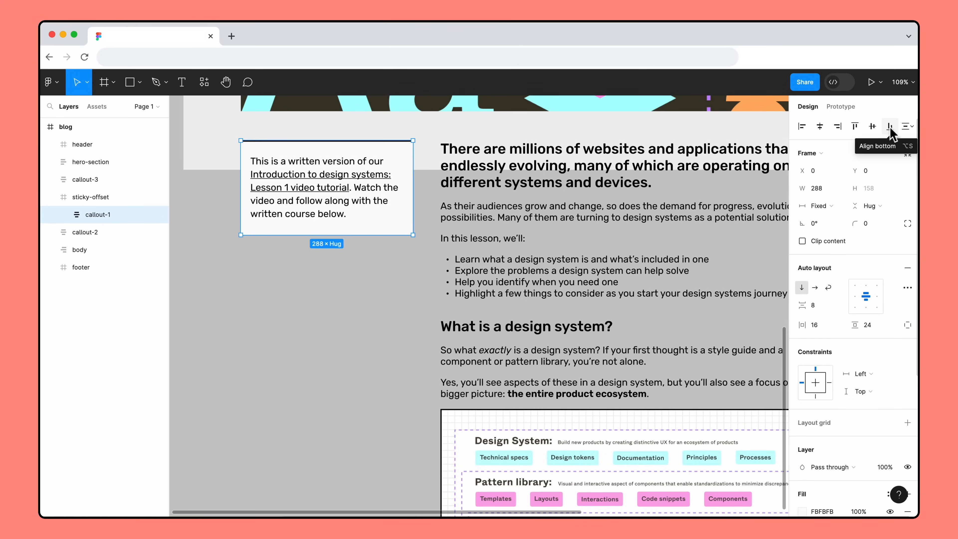
Align callout-1 to the frame's bottom, then show sticky-offset's prototype settings.
left_click(890, 126)
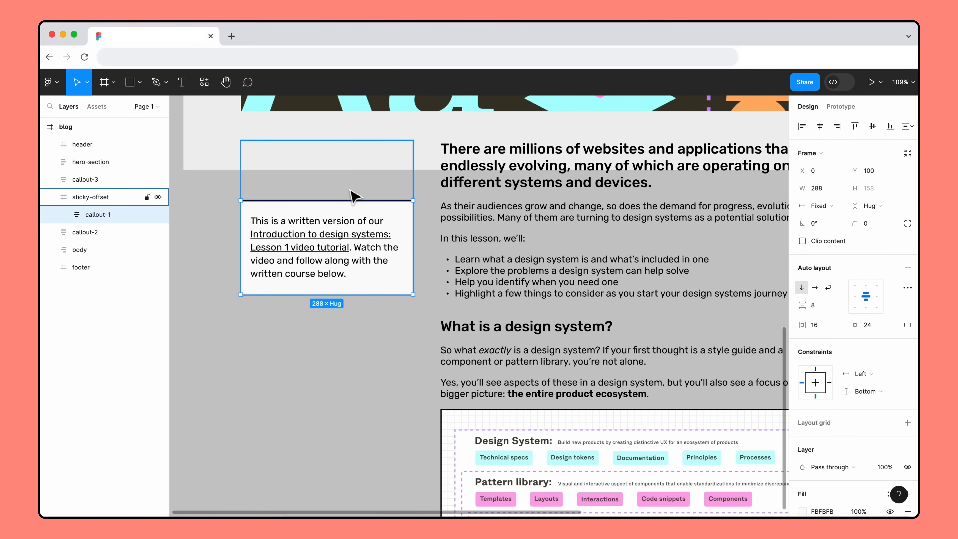
left_click(92, 197)
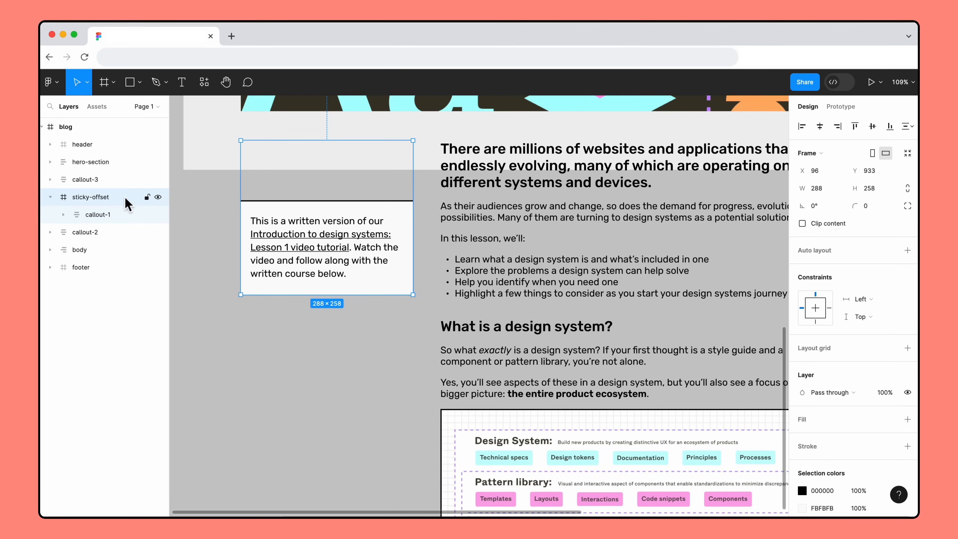
mouse_move(237, 198)
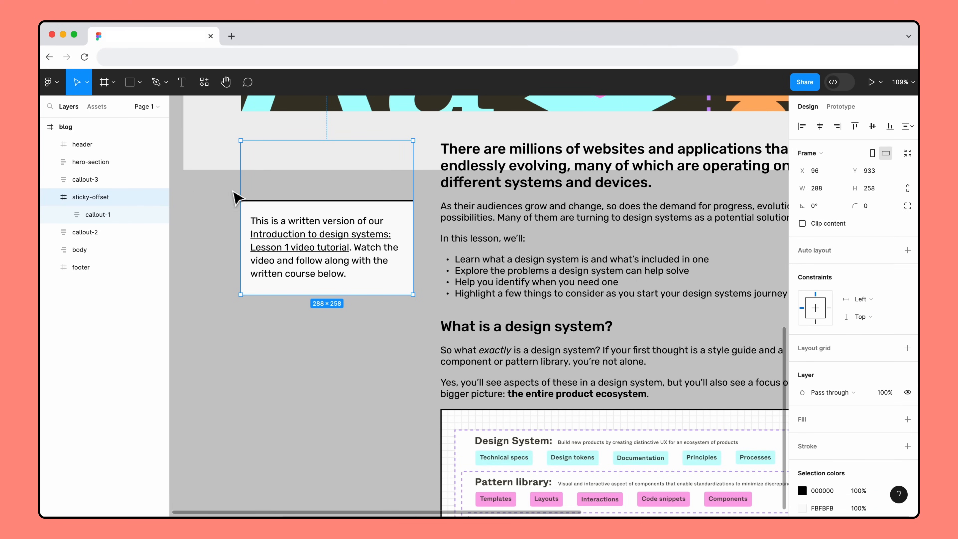
left_click(841, 106)
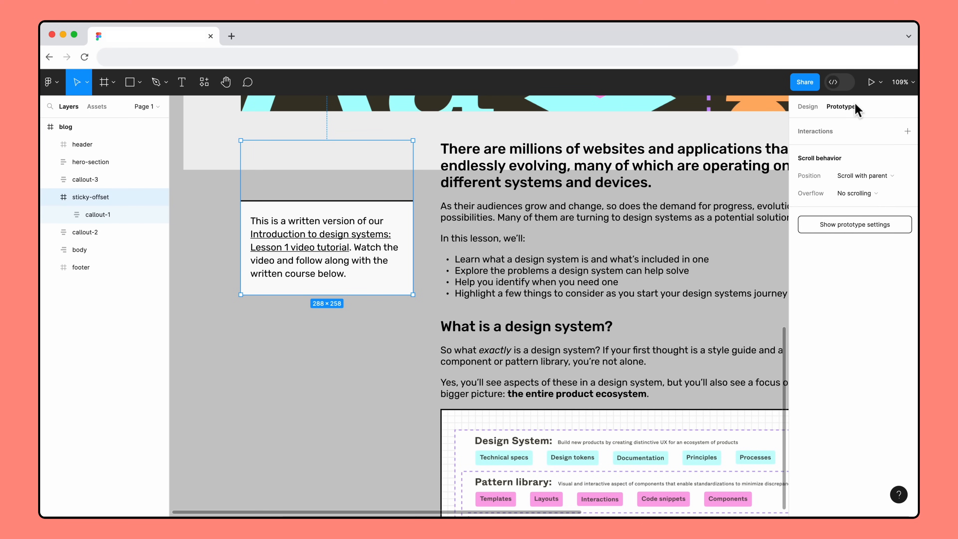
mouse_move(876, 163)
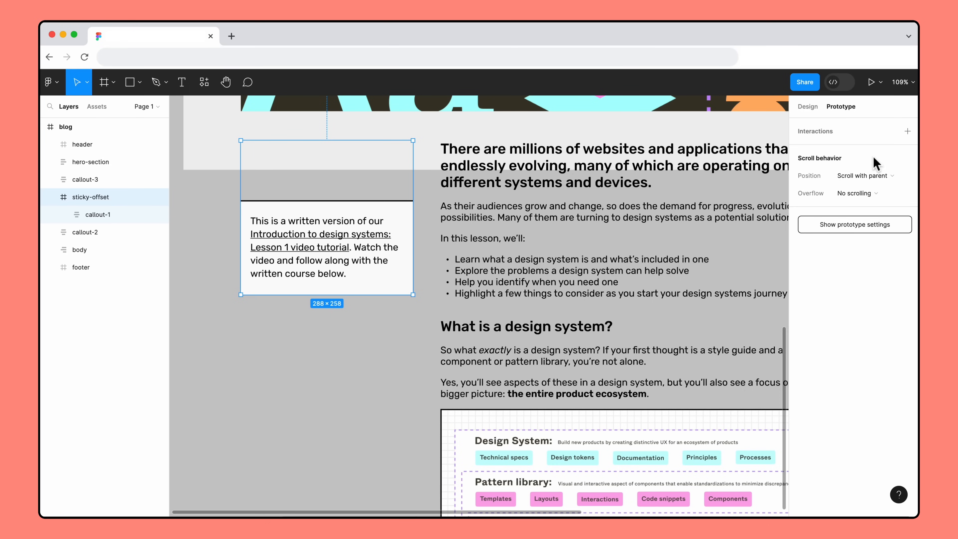
Set sticky-offset's Position to Sticky and callout-1's to Scroll with parent.
left_click(864, 175)
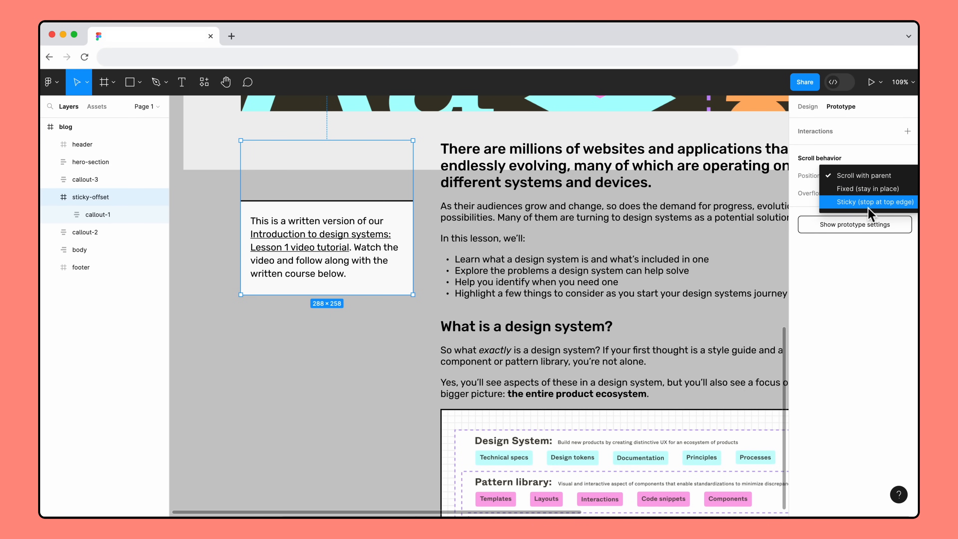
left_click(873, 201)
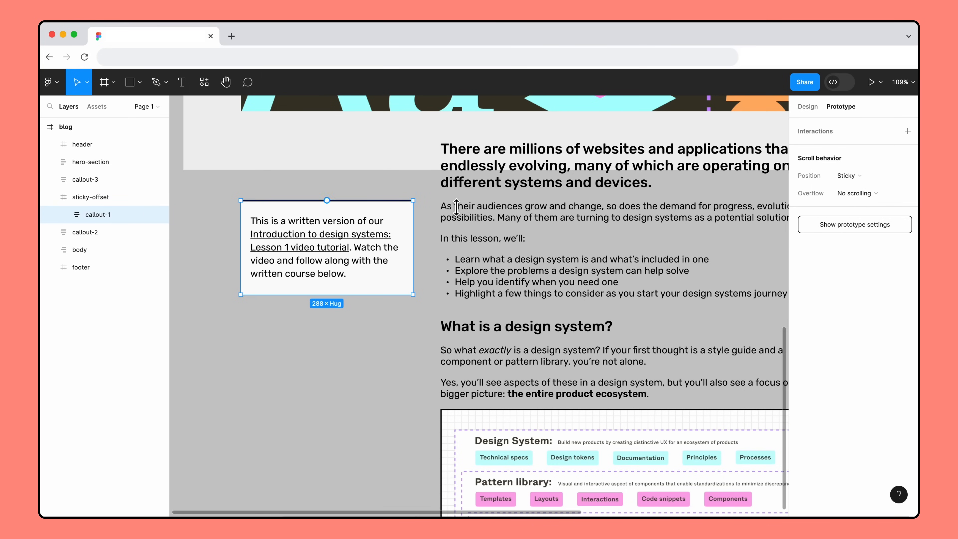
left_click(848, 176)
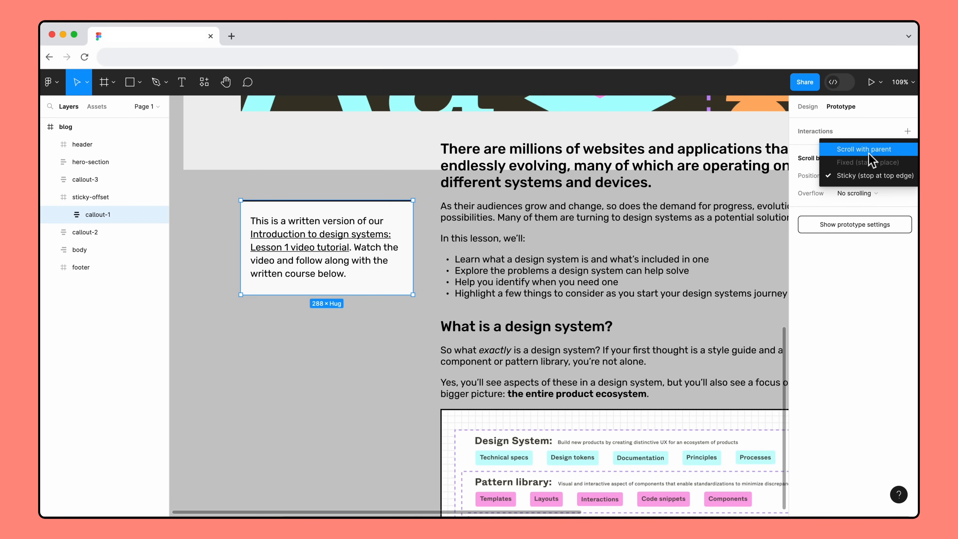
left_click(862, 149)
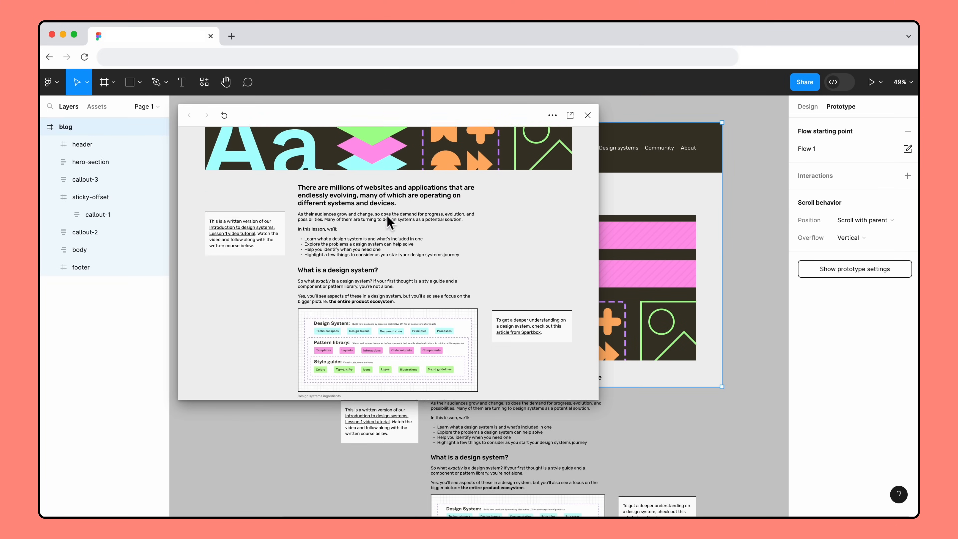
Scroll down through the blog preview to watch how the callout behaves.
scroll("down", 3)
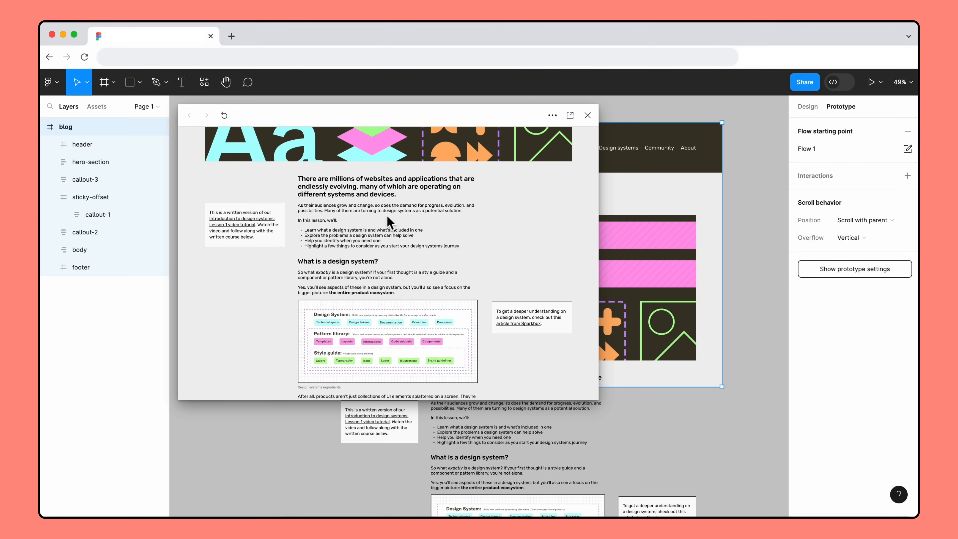
scroll("down", 3)
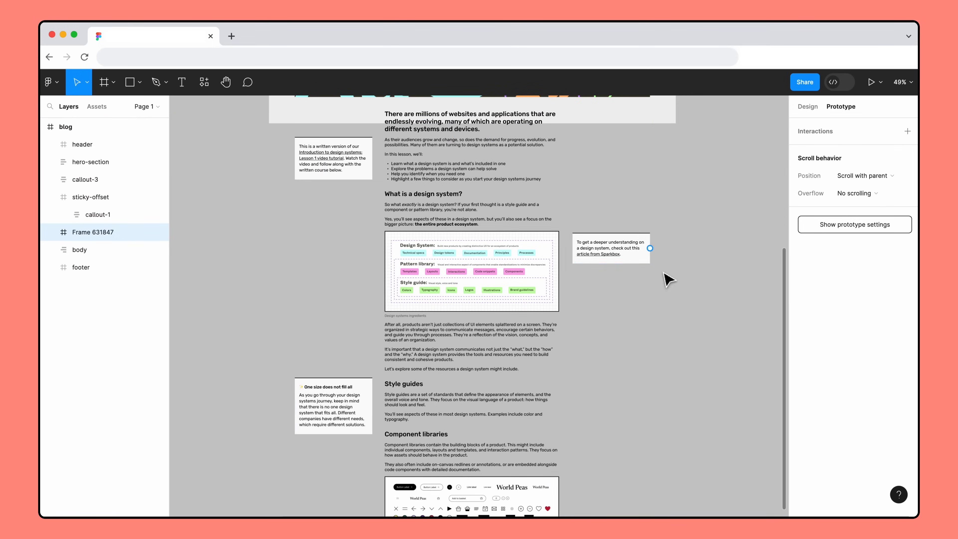
Frame callout-2 and callout-3 in their own sticky-offset frames and preview the scroll.
left_click(611, 247)
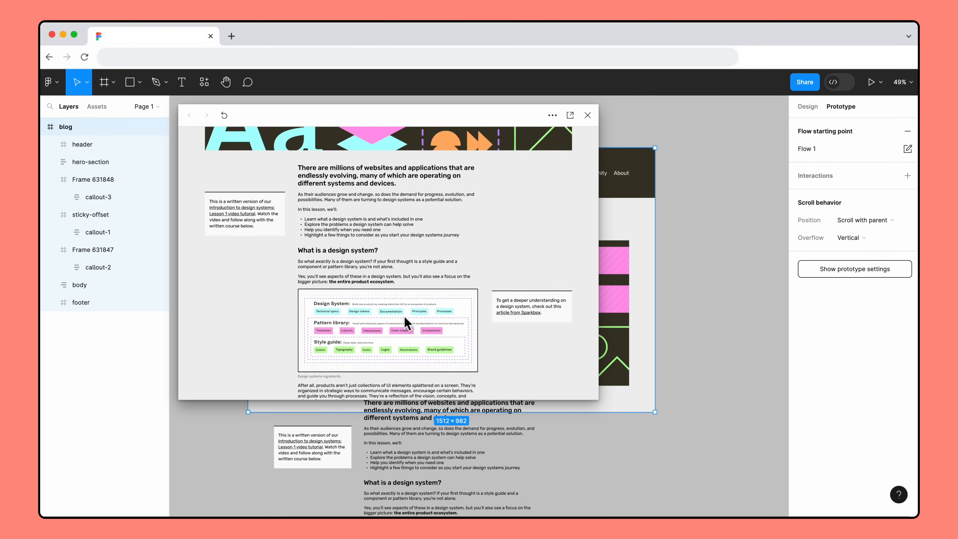
scroll("down", 3)
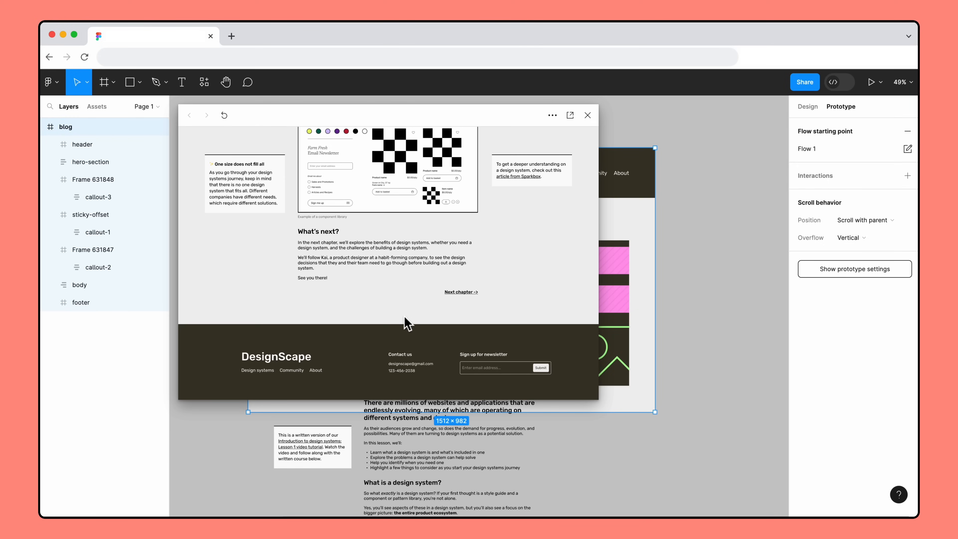
left_click(588, 115)
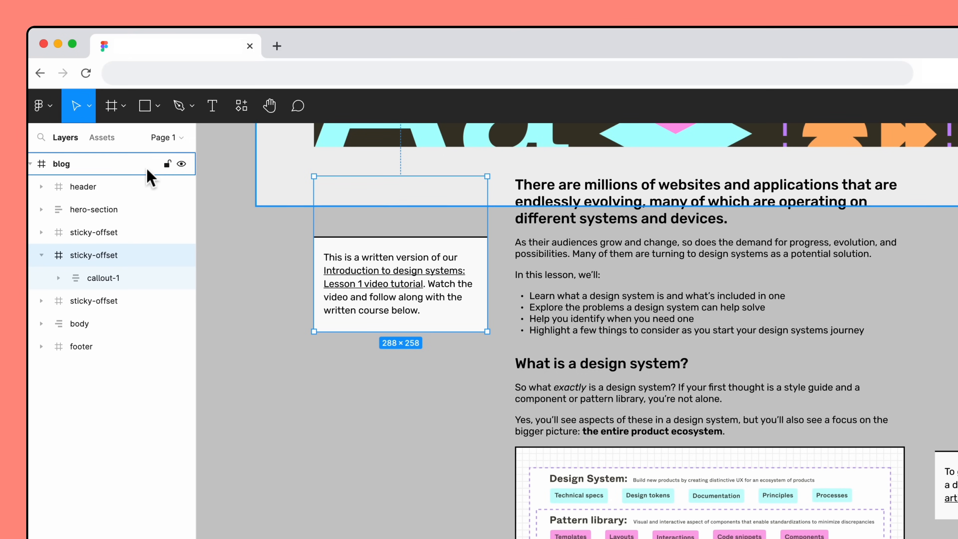
left_click(61, 164)
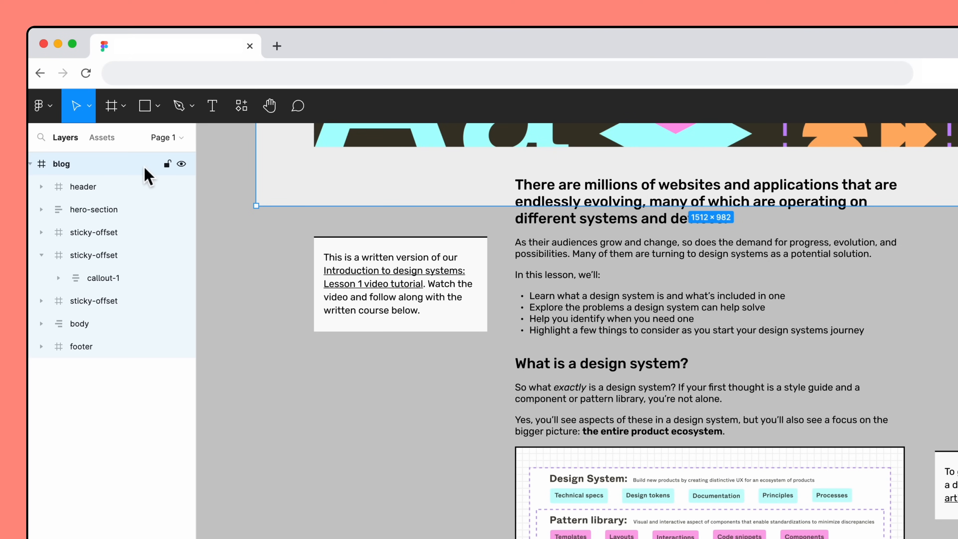
left_click(93, 255)
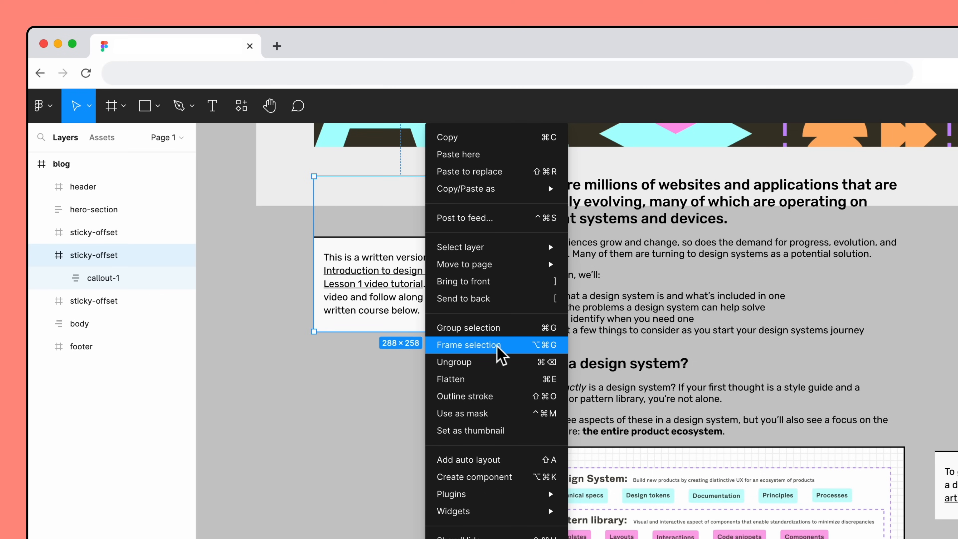
Wrap the first sticky-offset frame in an outer frame and rename it sticky-constraint.
left_click(468, 345)
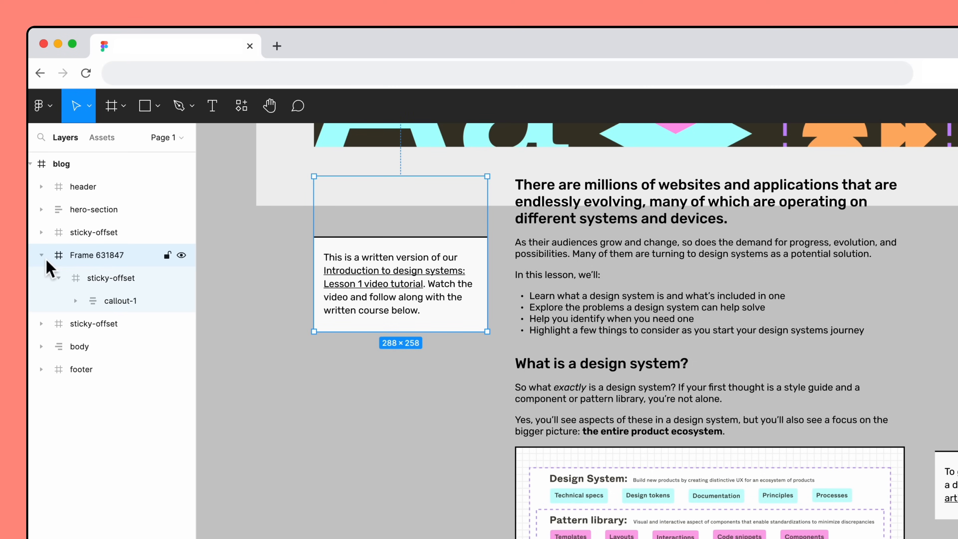
double_click(95, 254)
type("sticky-constraint")
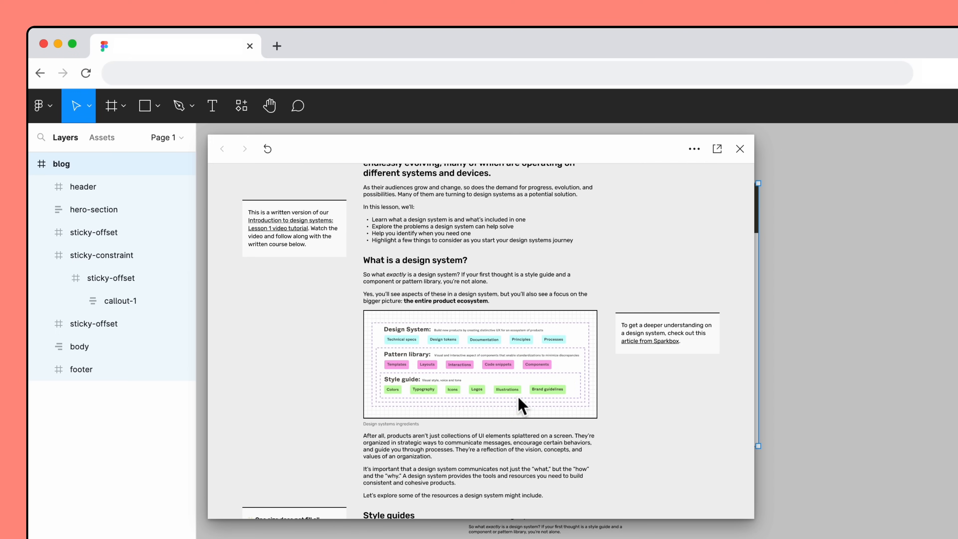
Scroll the preview to the footer, checking the first callout sticks then scrolls away.
scroll("down", 3)
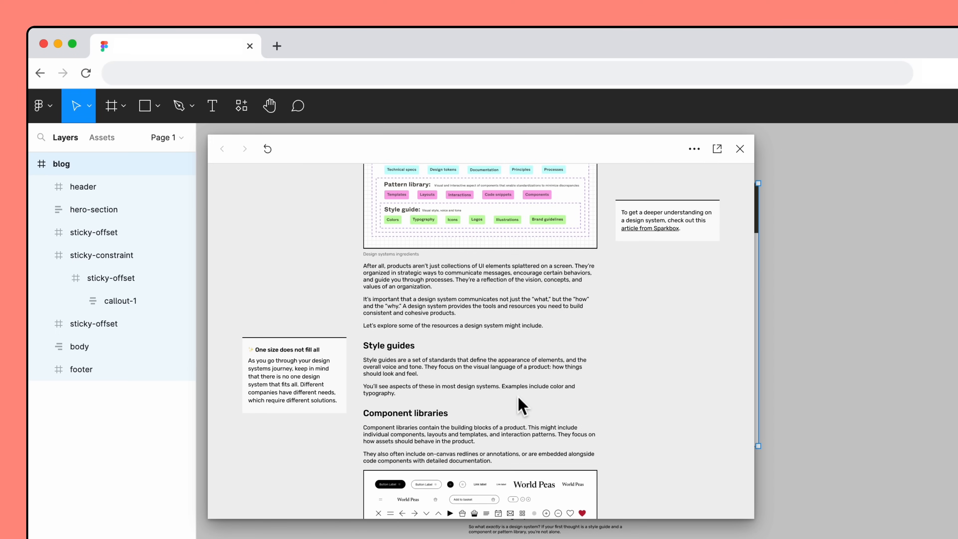
scroll("down", 3)
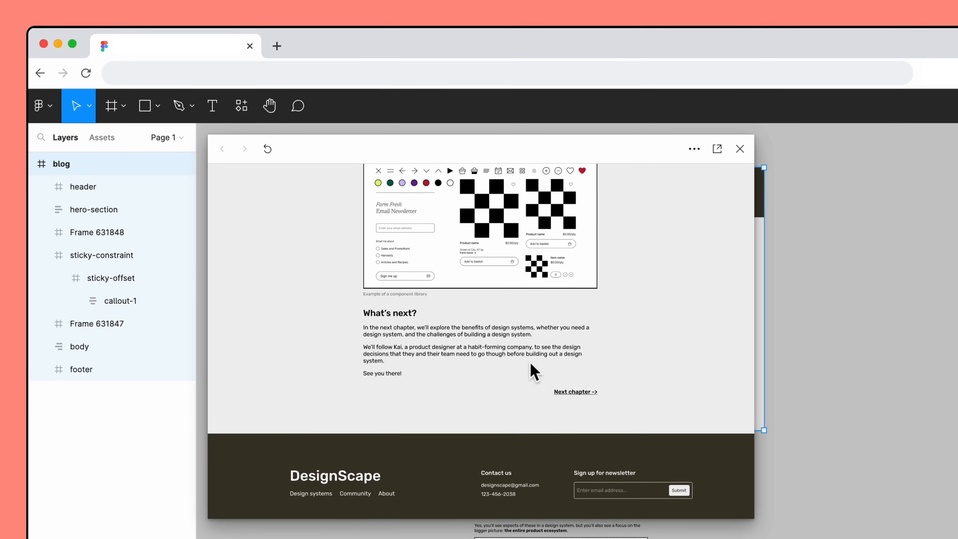
scroll("down", 3)
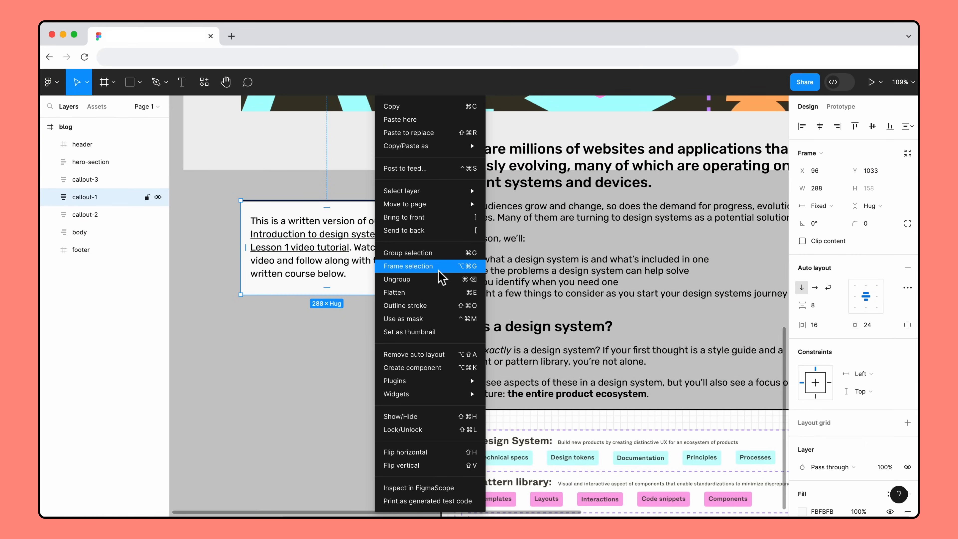
Wrap callout-1 in a new frame via Frame selection, ready for renaming.
left_click(409, 266)
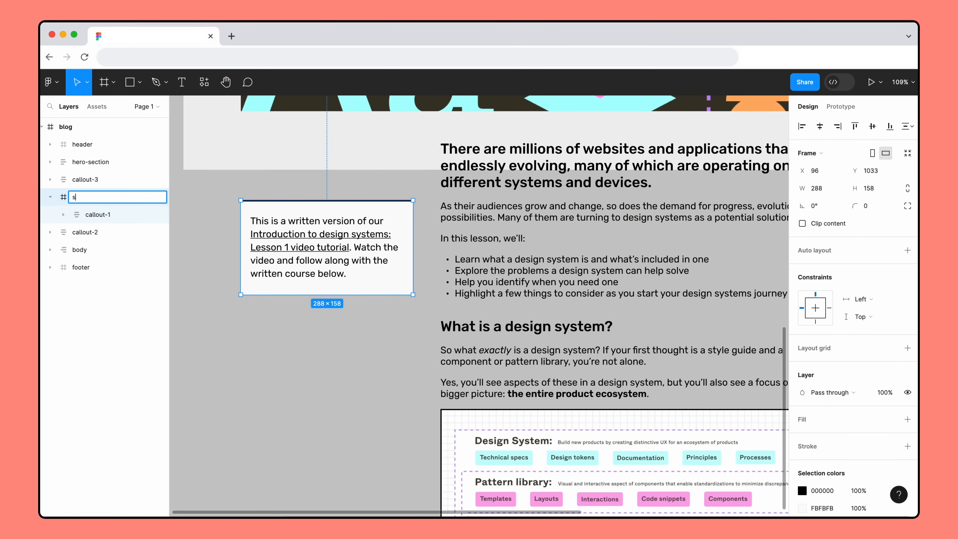